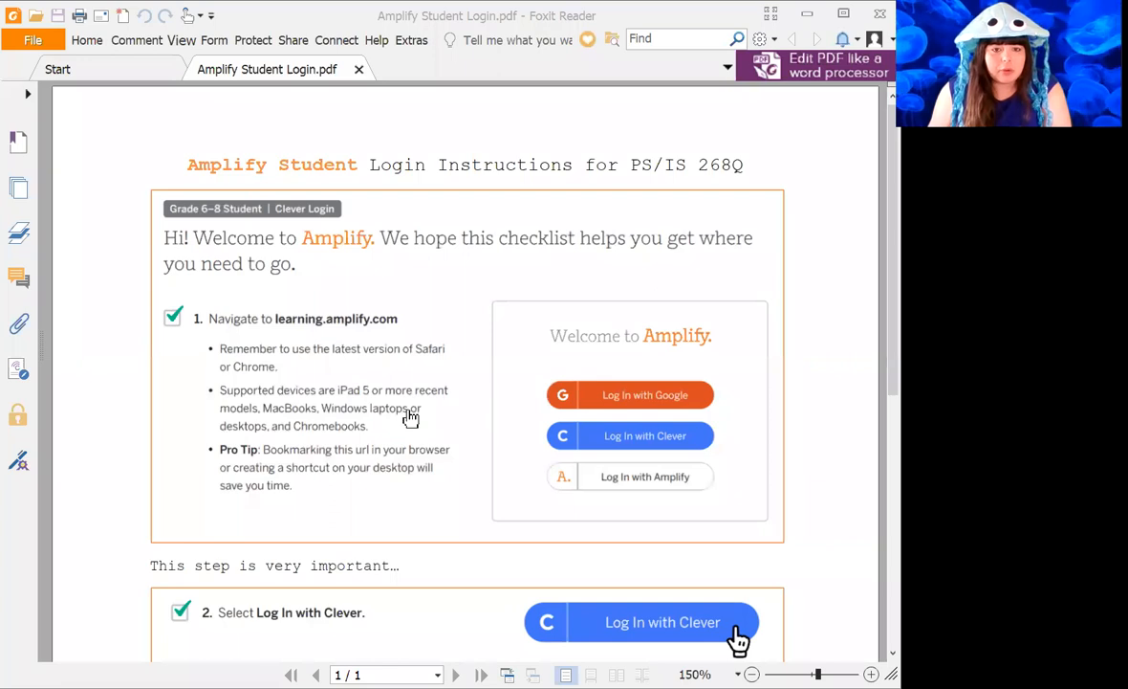
mouse_move(756, 329)
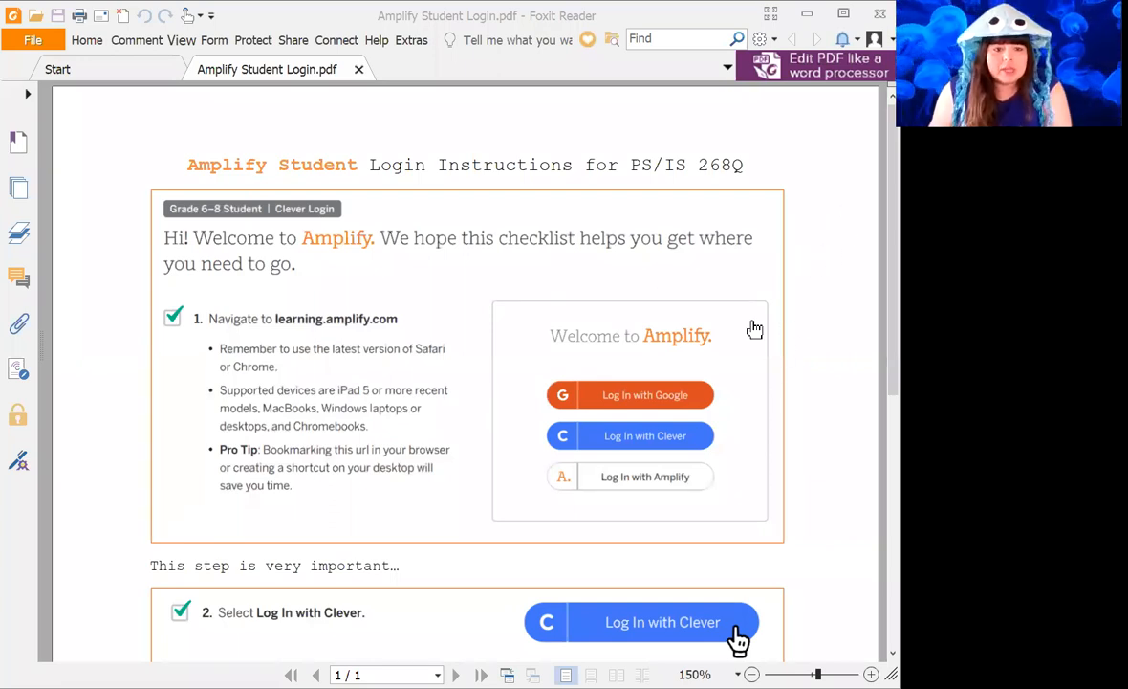
mouse_move(447, 405)
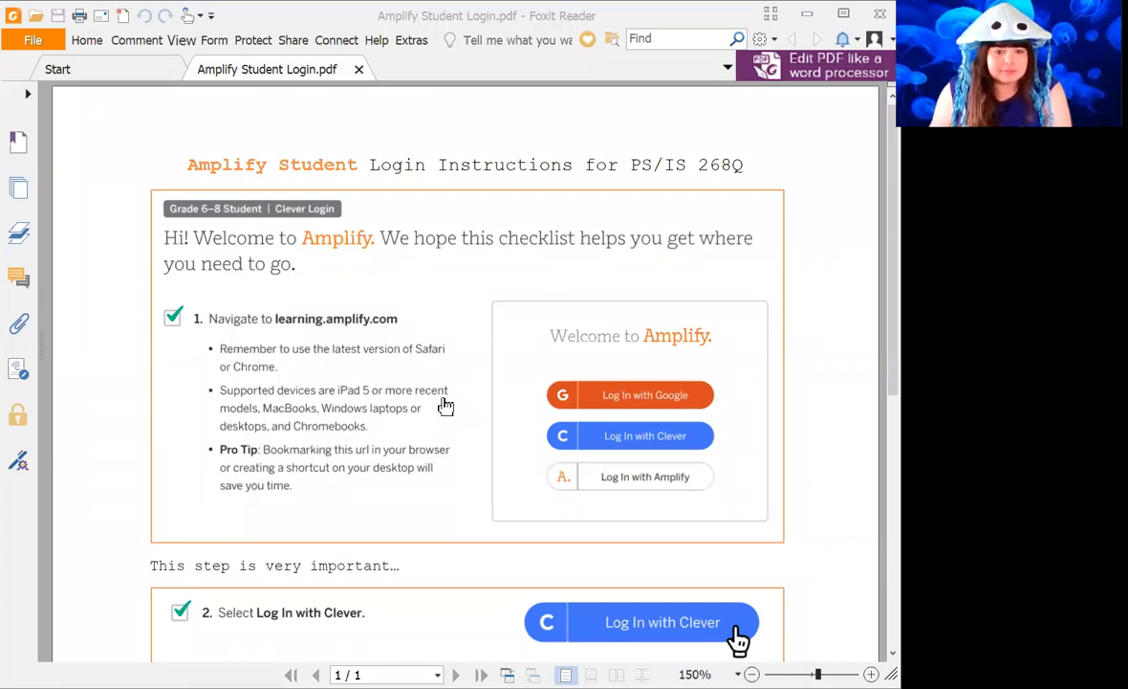
mouse_move(566, 287)
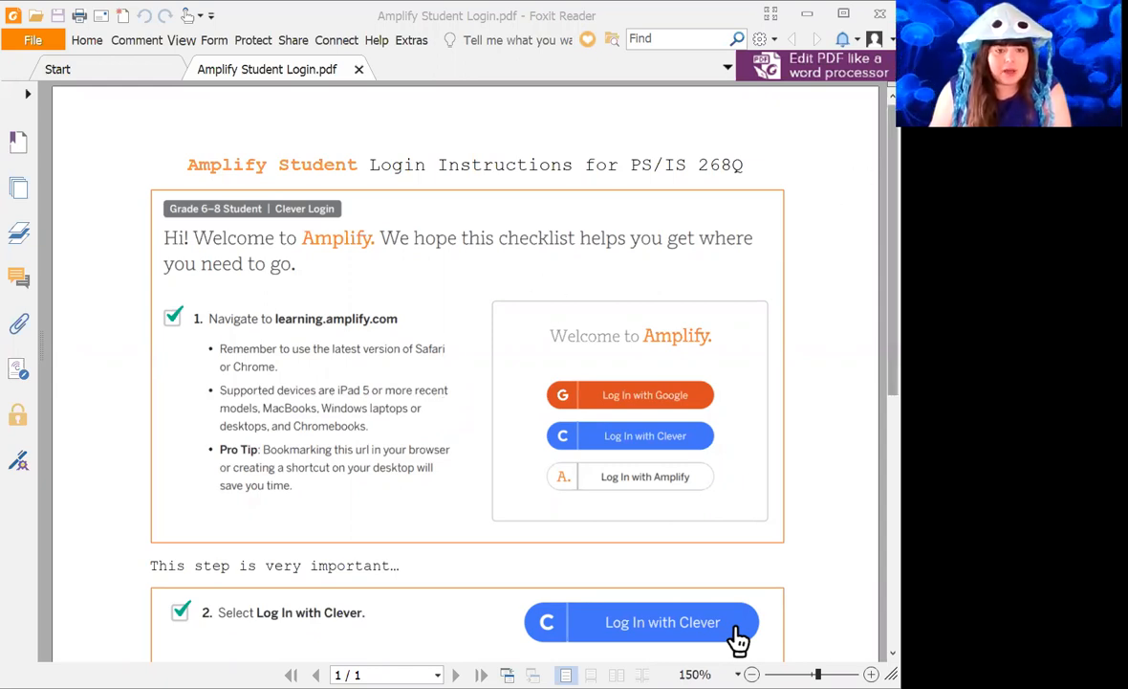
scroll(down, 3)
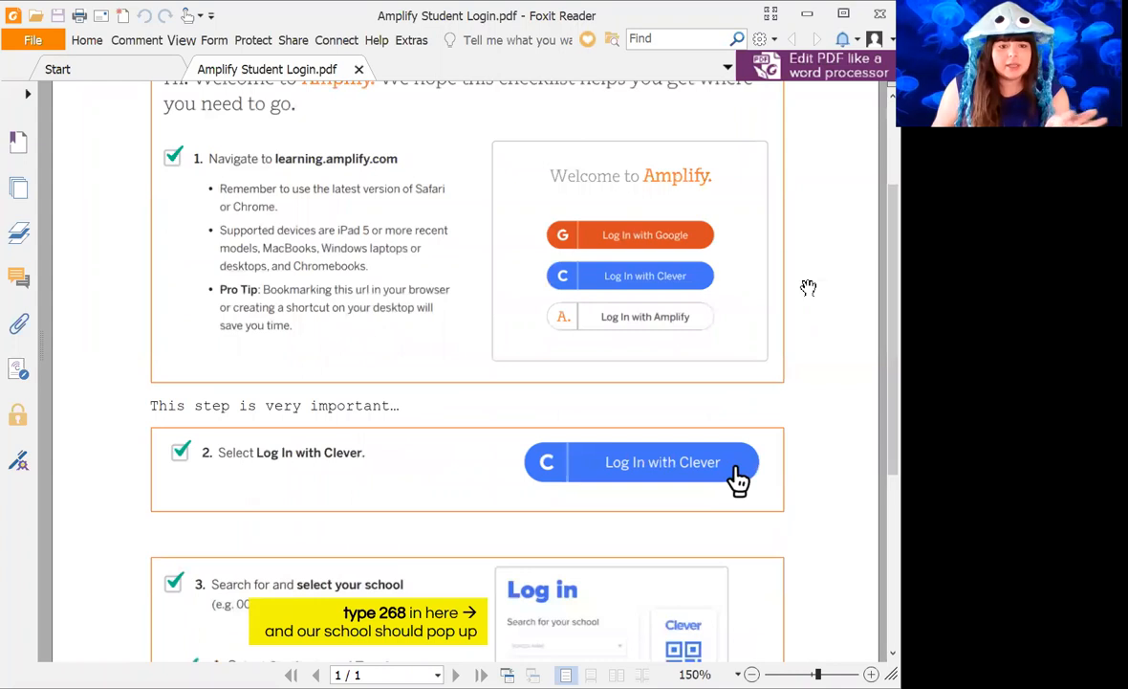
scroll(down, 3)
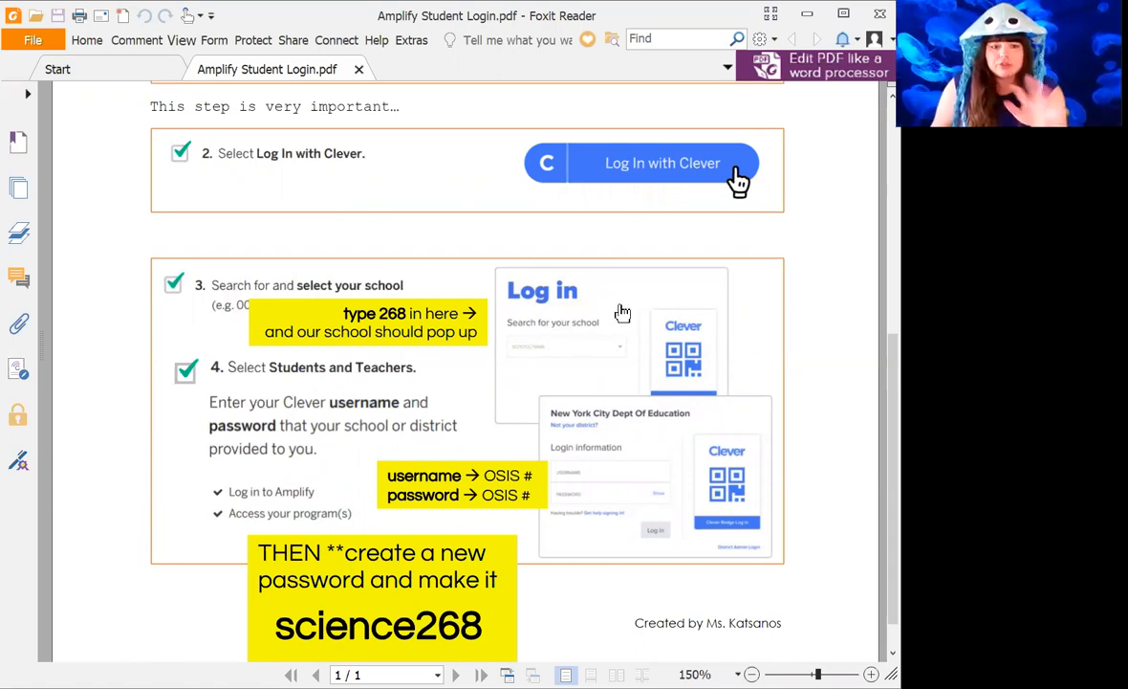
mouse_move(631, 316)
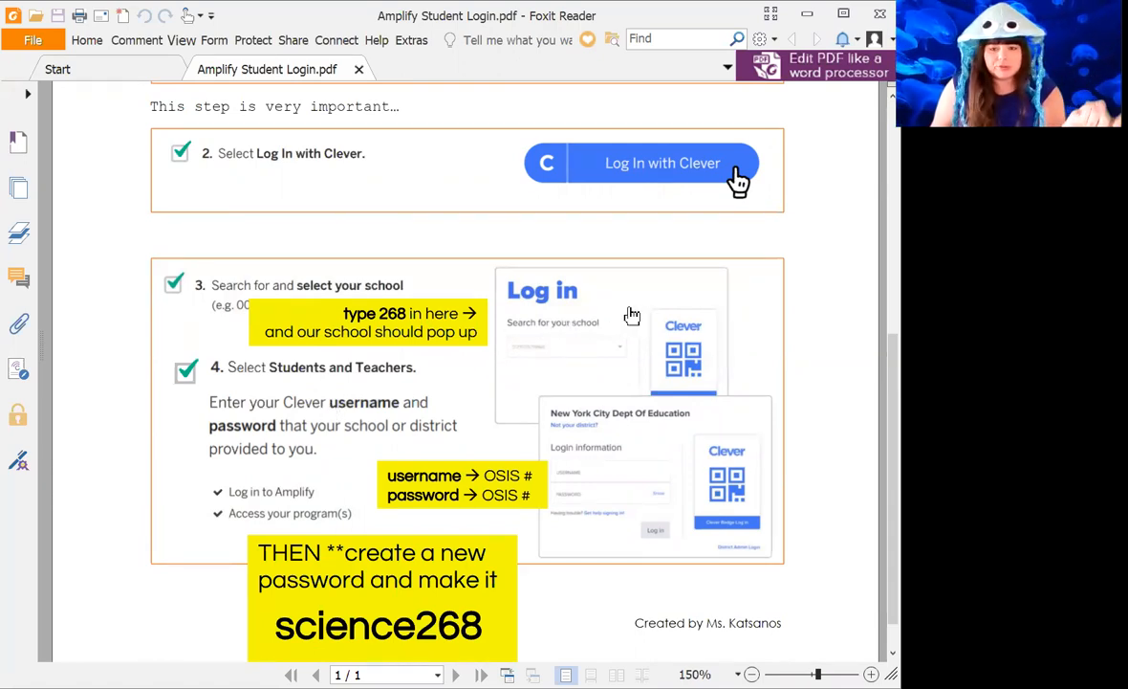
mouse_move(619, 320)
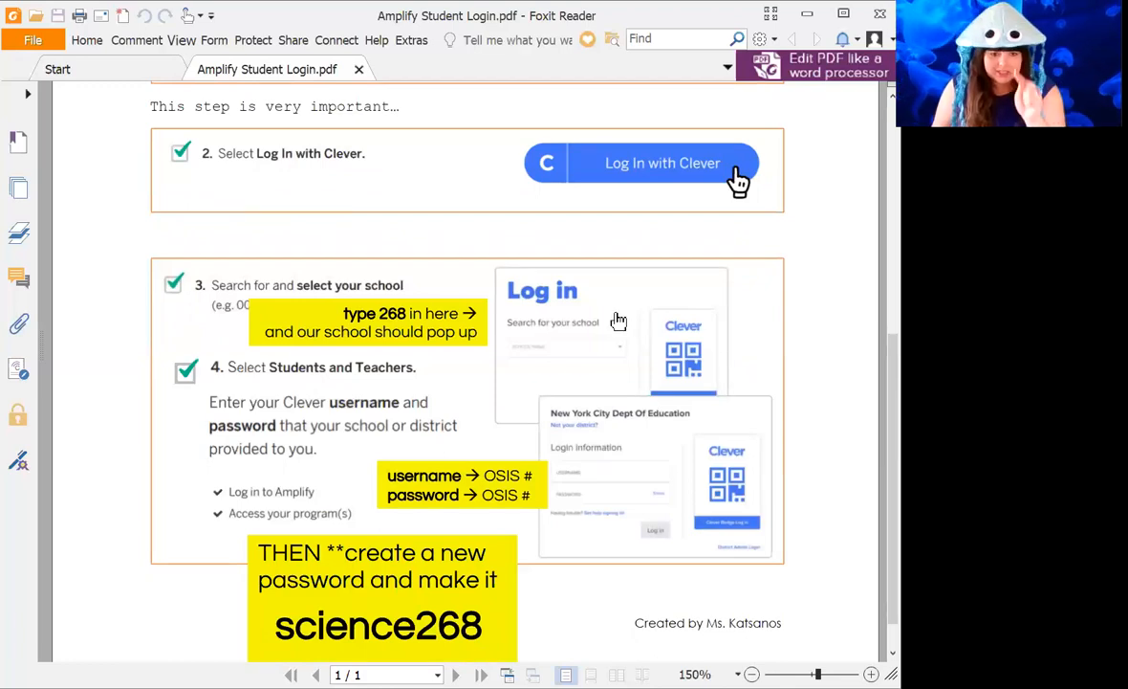
mouse_move(666, 396)
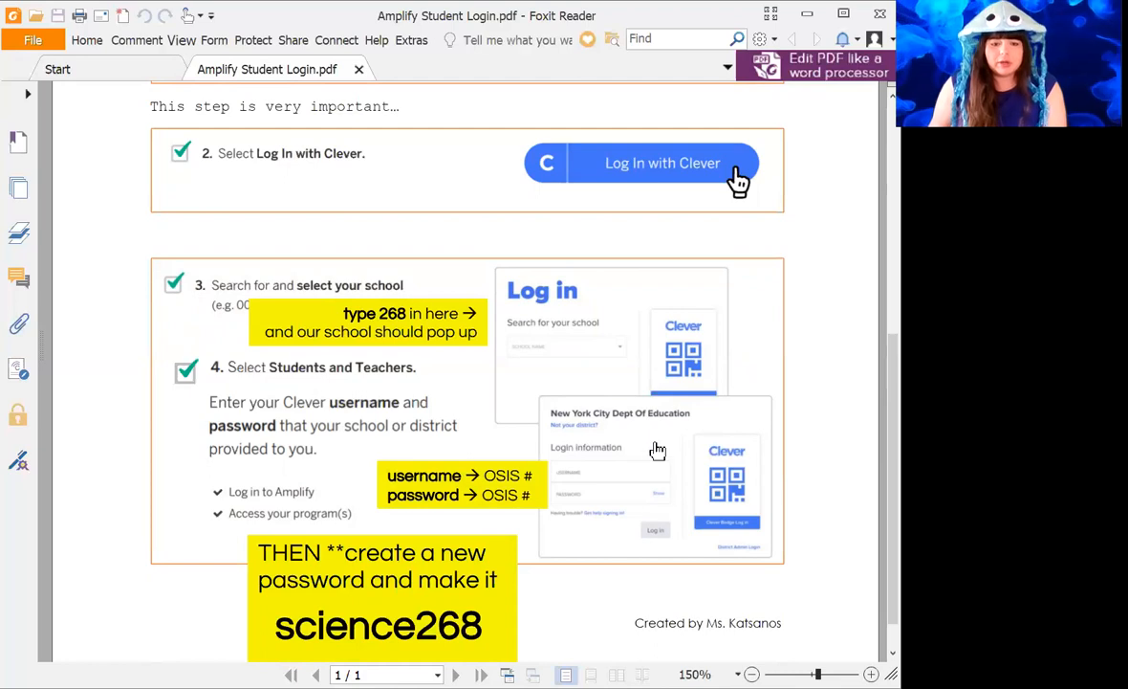
mouse_move(654, 459)
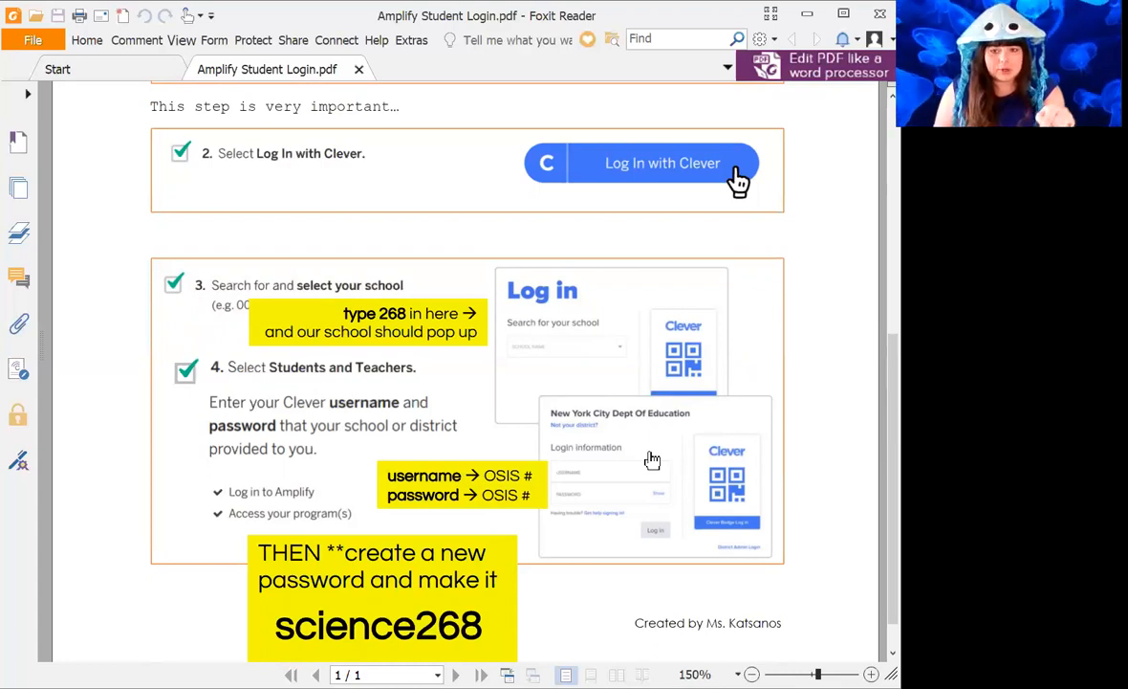
mouse_move(677, 489)
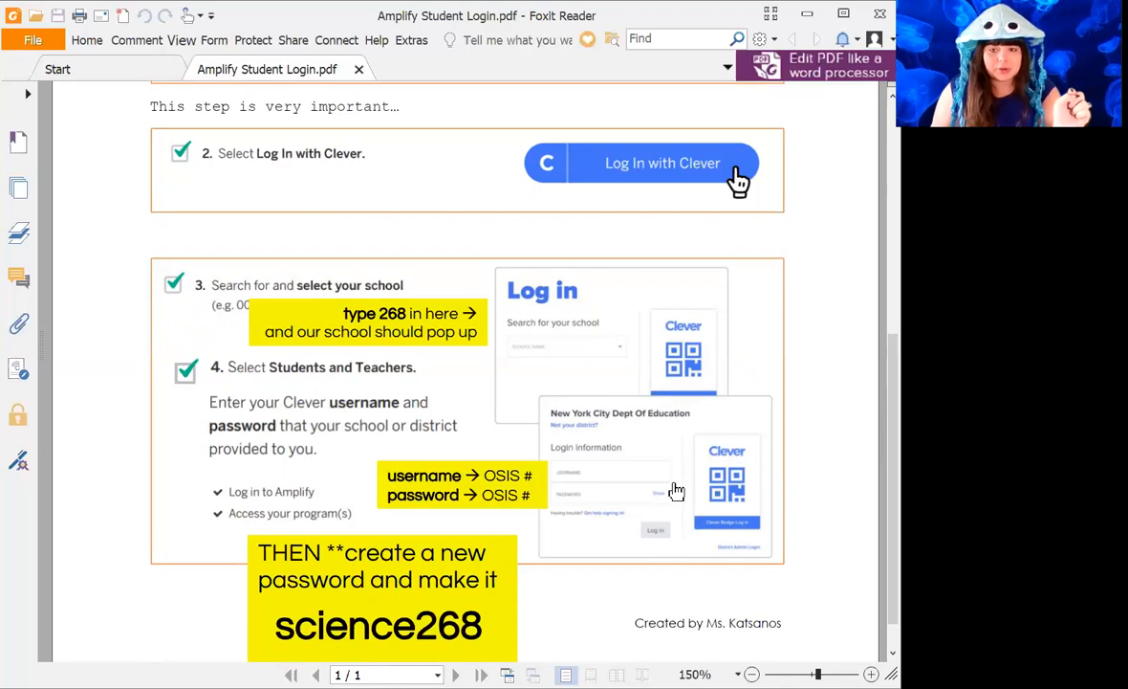
mouse_move(581, 544)
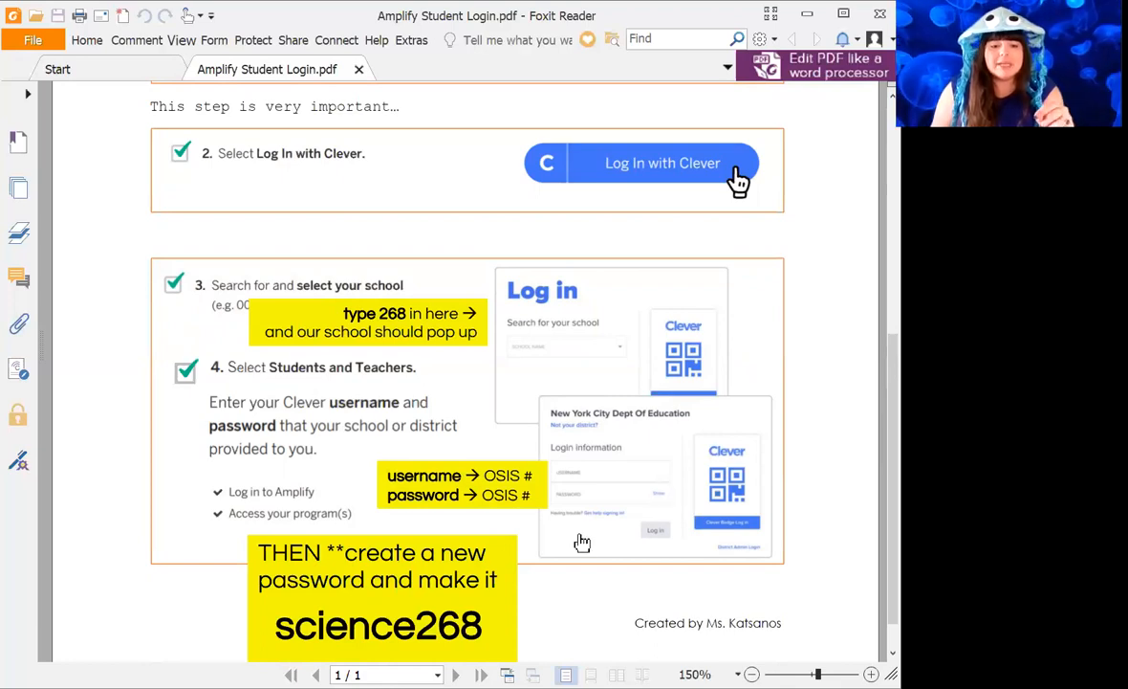
mouse_move(589, 556)
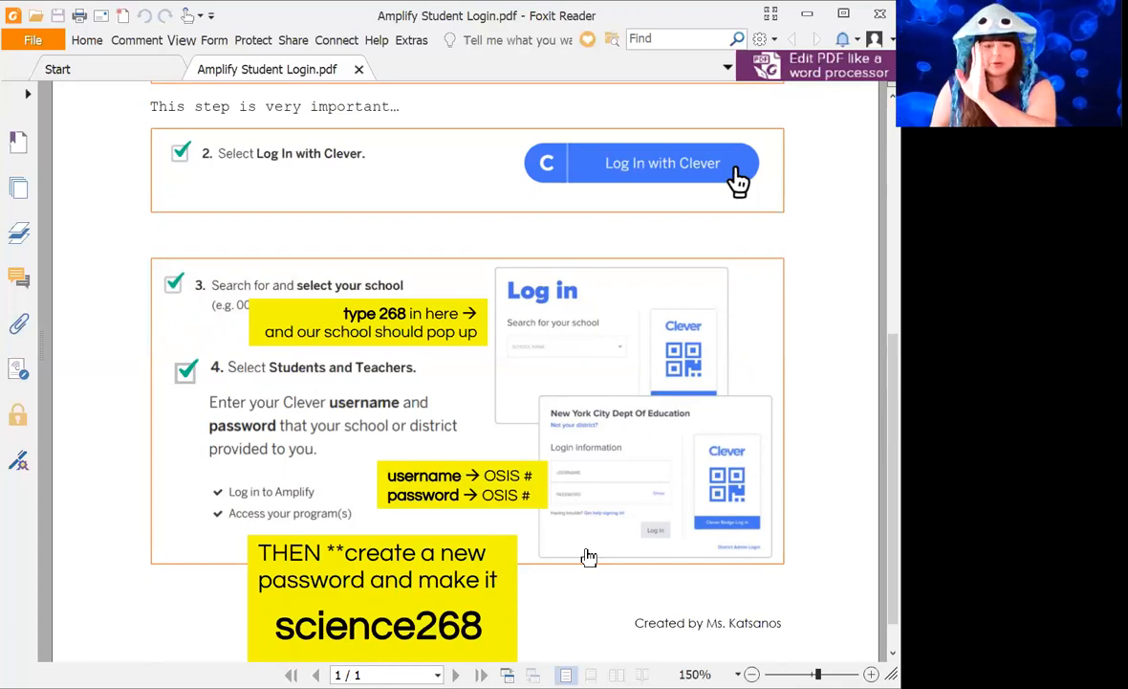
mouse_move(649, 467)
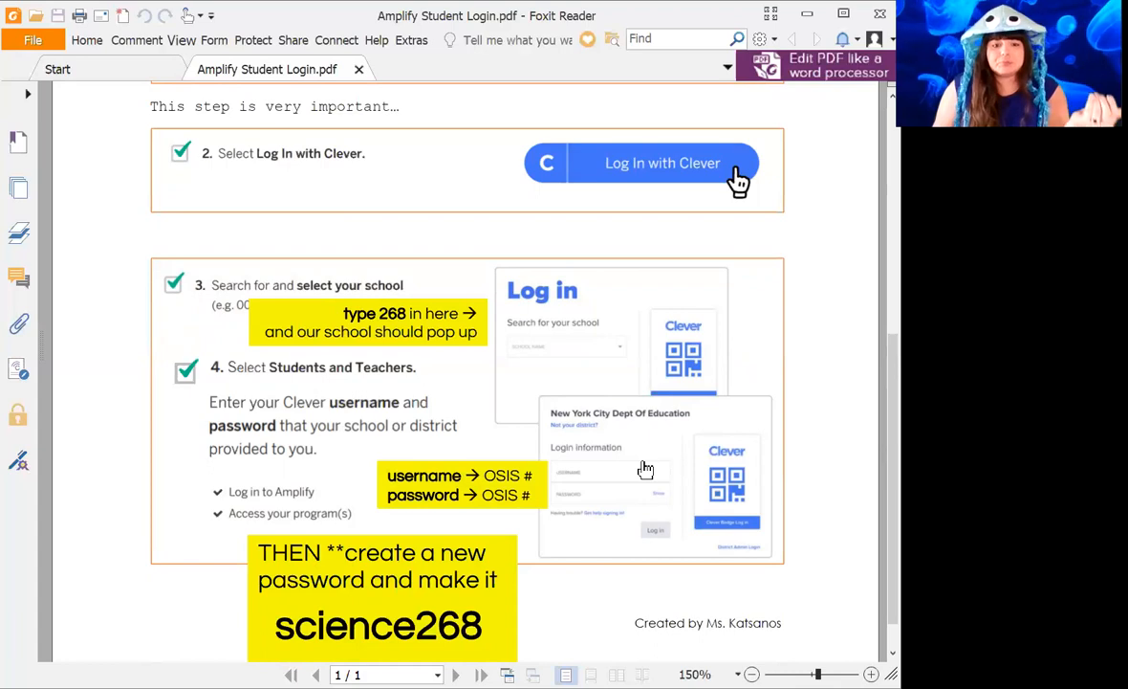
mouse_move(419, 627)
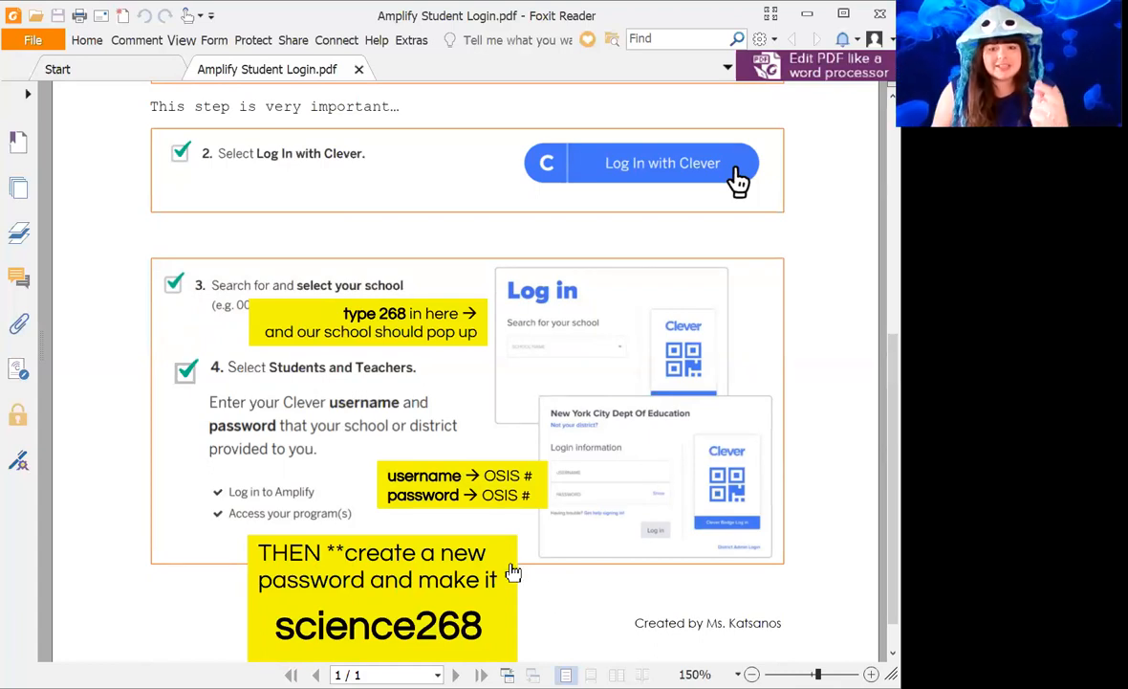
mouse_move(698, 469)
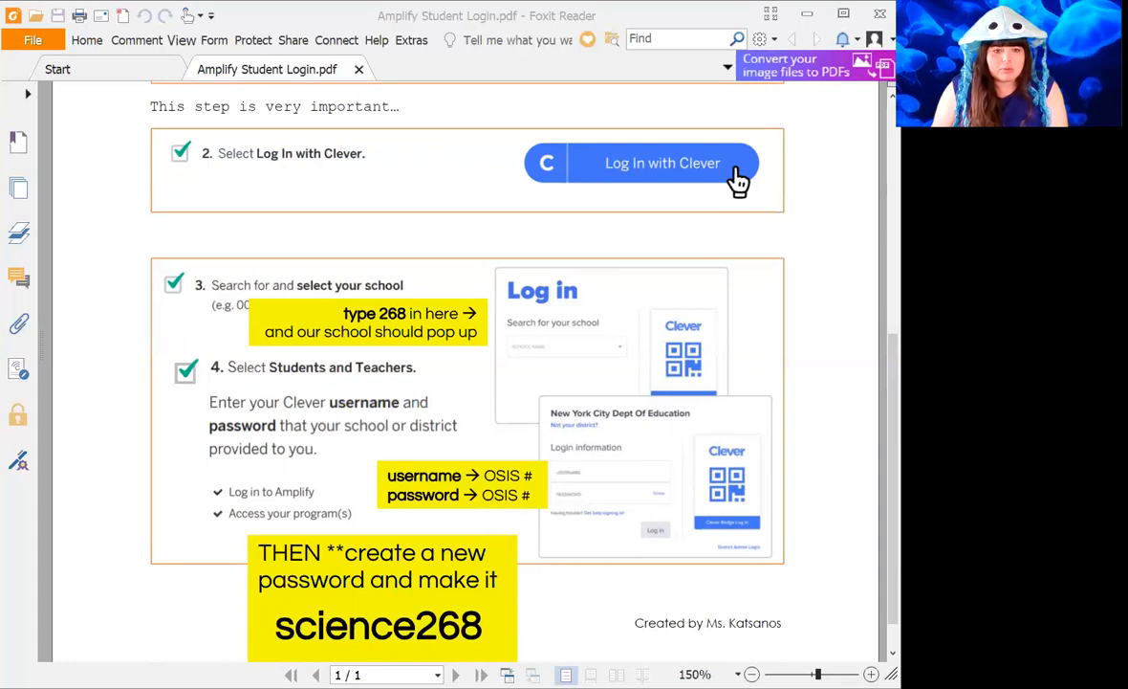
mouse_move(847, 295)
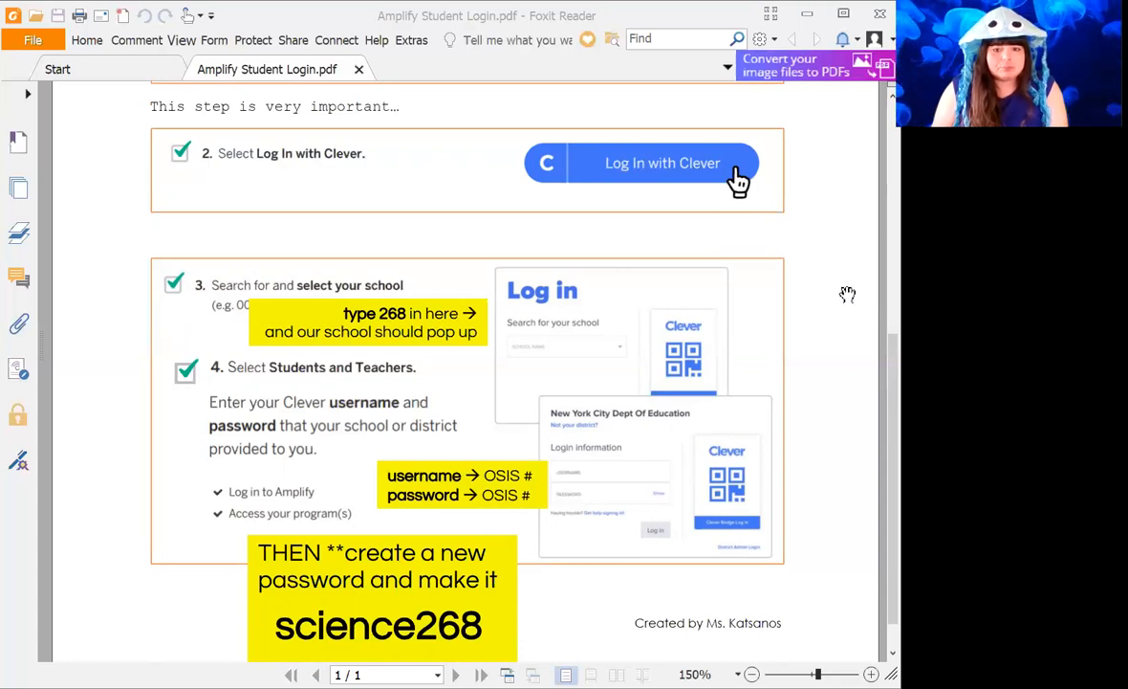